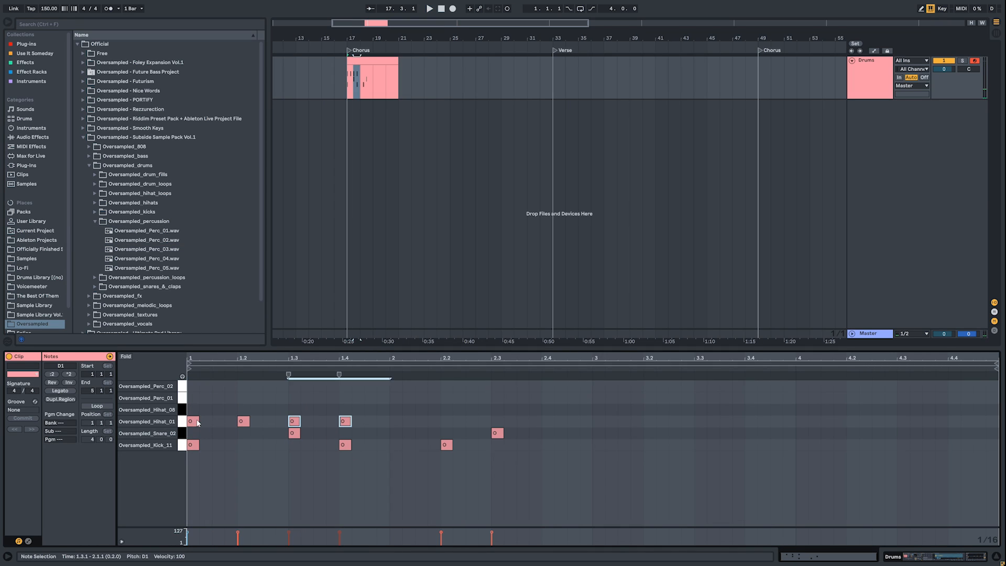
# Select the first Oversampled_Hihat_01 note and bring up Manage Sample File for the clip
pyautogui.click(429, 8)
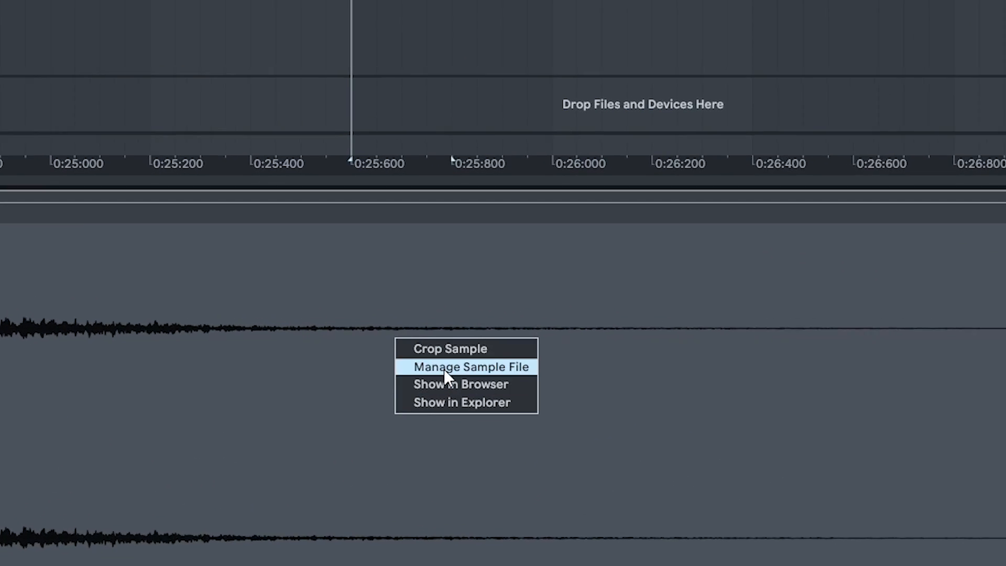
pyautogui.click(470, 366)
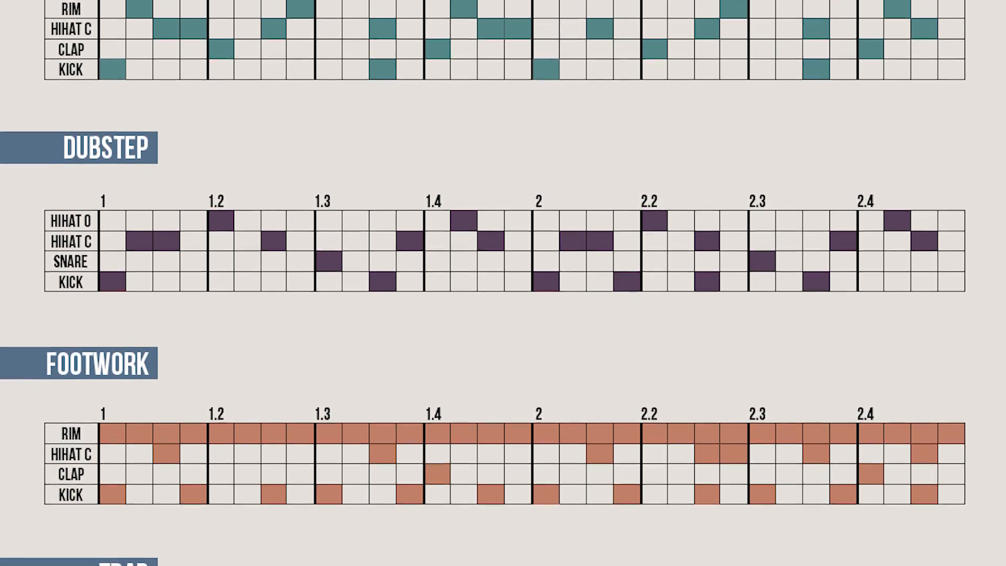
pyautogui.scroll(-3)
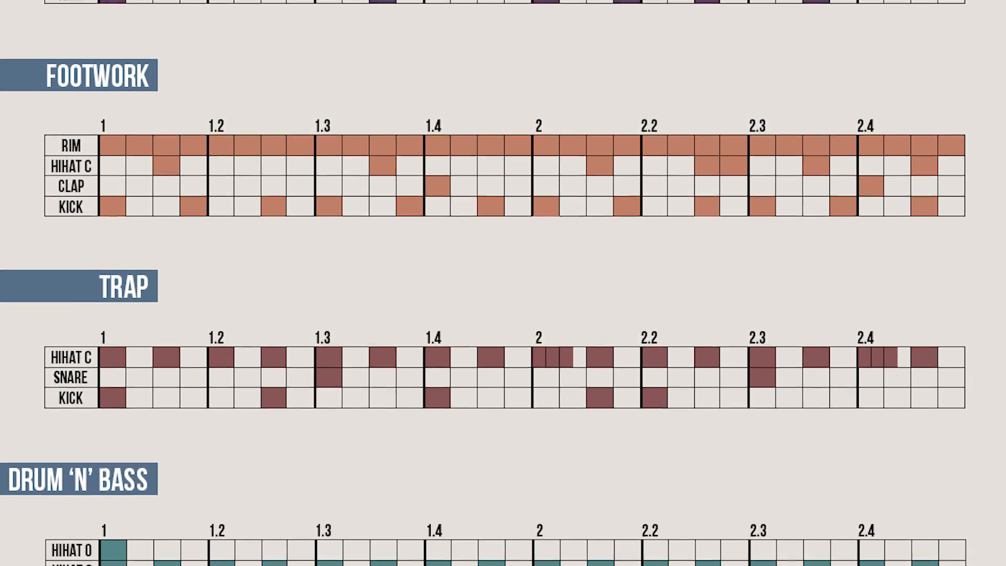
pyautogui.scroll(-3)
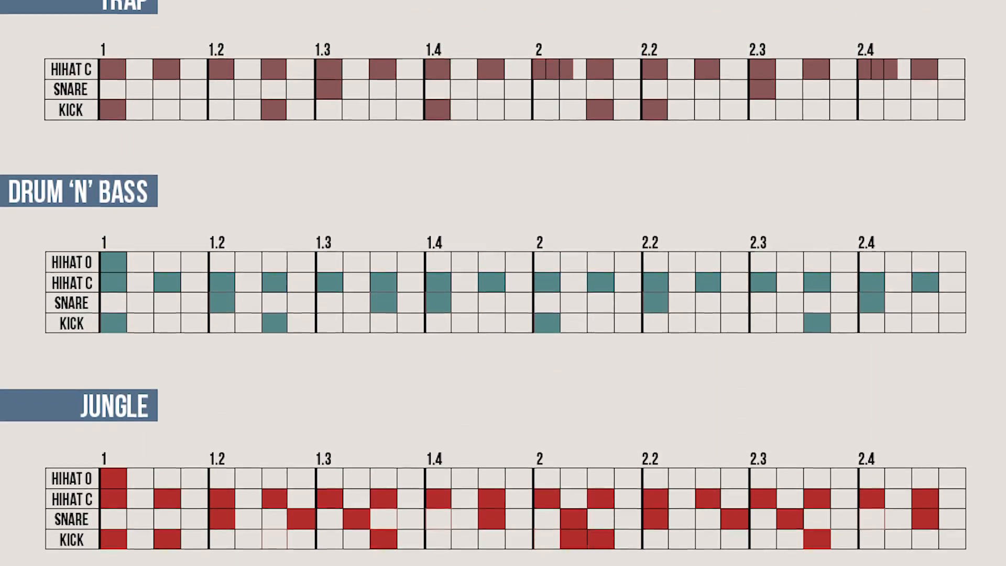
pyautogui.scroll(-3)
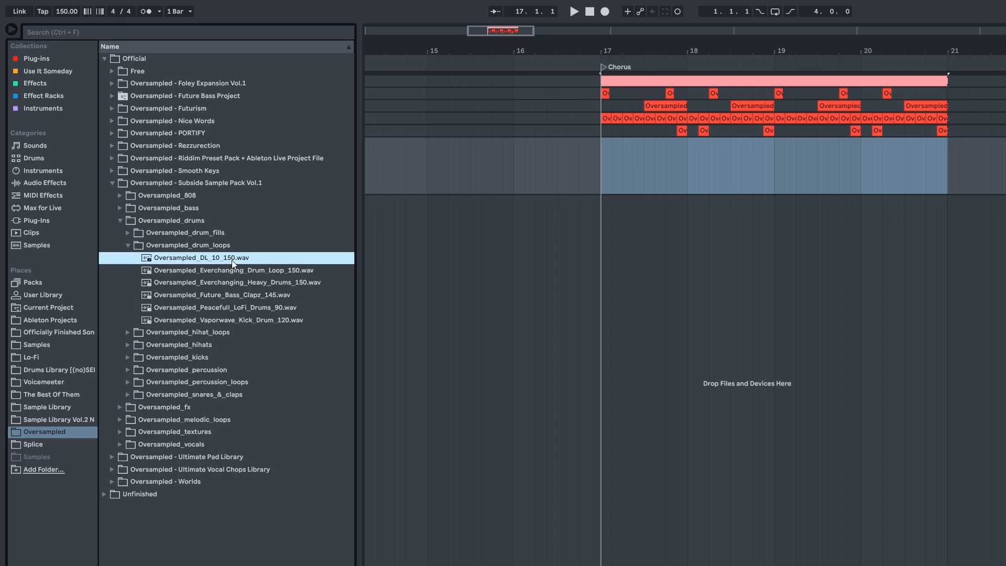
# Preview Oversampled_DL_10_150.wav from the Oversampled_drum_loops folder in the browser
pyautogui.click(233, 269)
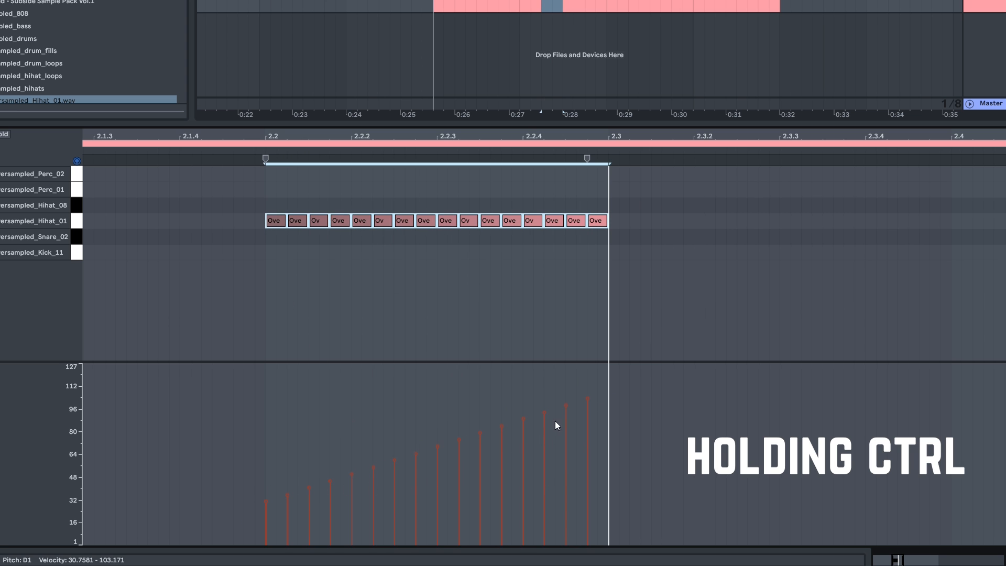
# Ramp the hi-hat roll's velocities from quiet to loud, then bring up the Chorus drum clip
pyautogui.moveTo(556, 425); pyautogui.dragTo(269, 503)
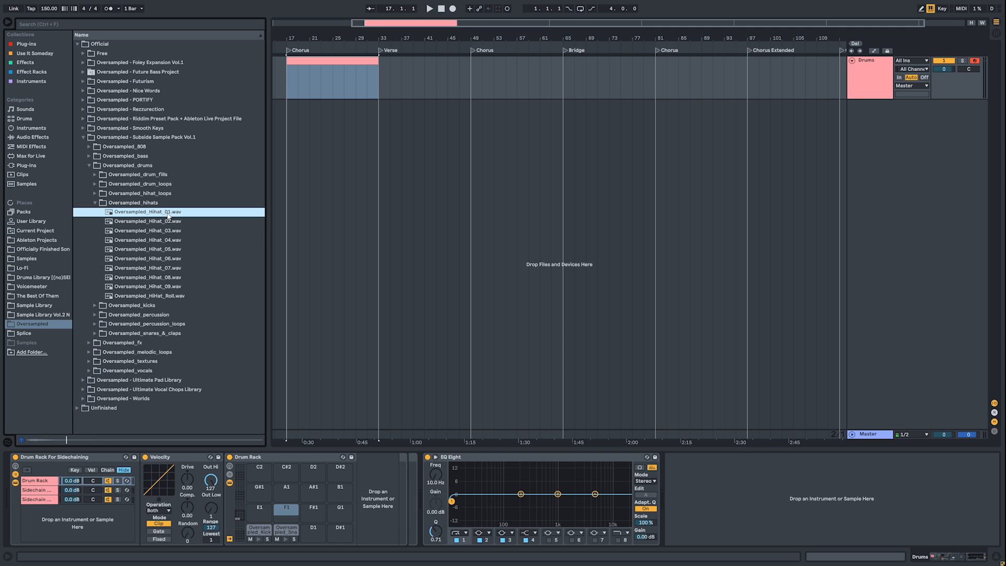
pyautogui.doubleClick(366, 76)
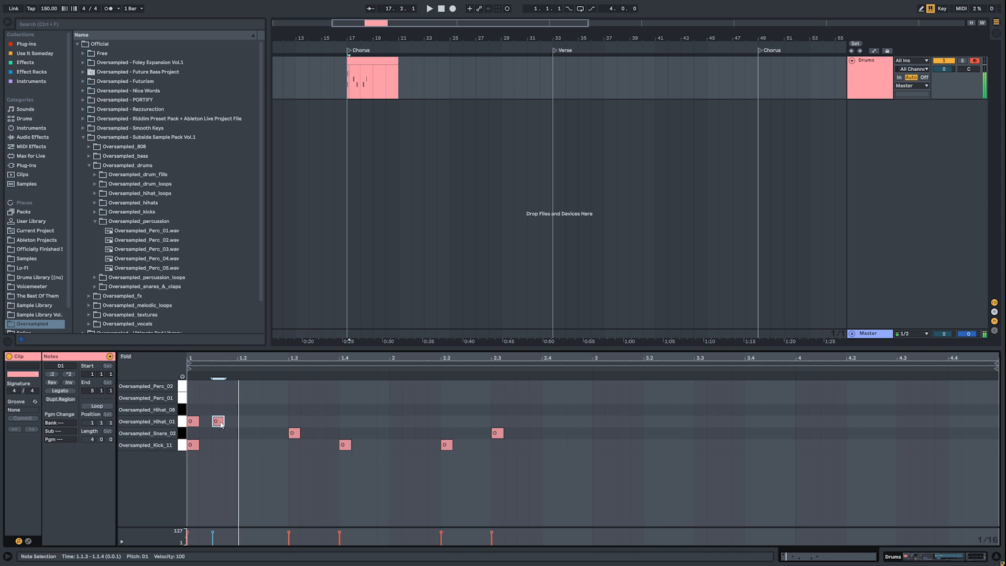